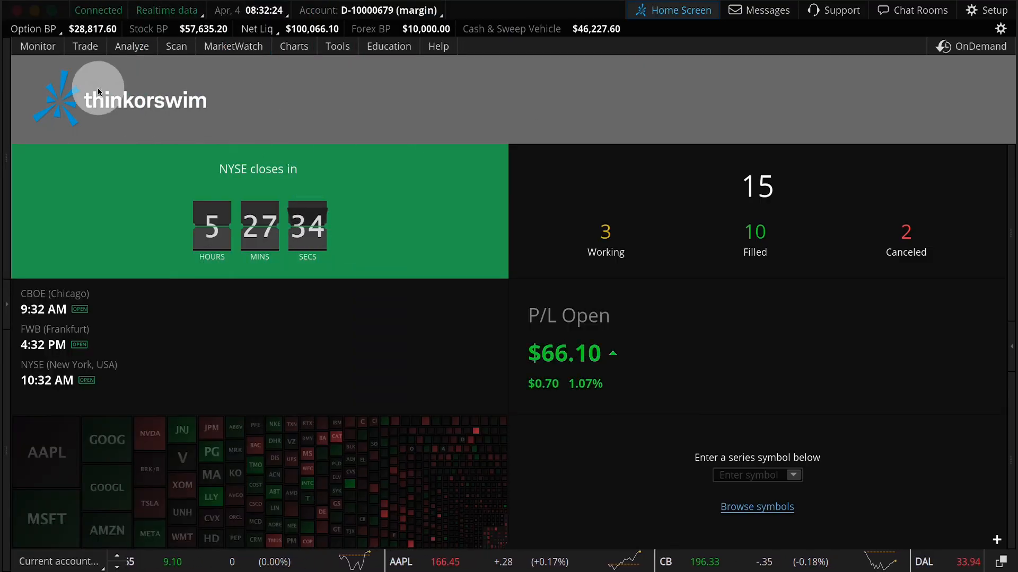
# Show the Monitor tab's Activity and Positions page with today's orders and position statement
pyautogui.click(38, 45)
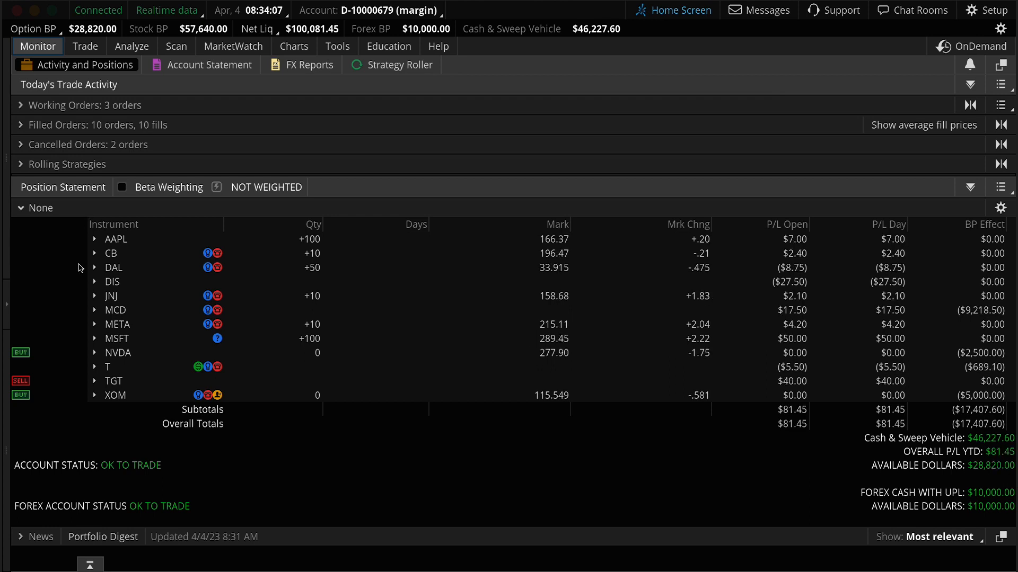
# Expand DIS to reveal the Walt Disney stock line and the 19 MAY 23 95 call
pyautogui.click(94, 282)
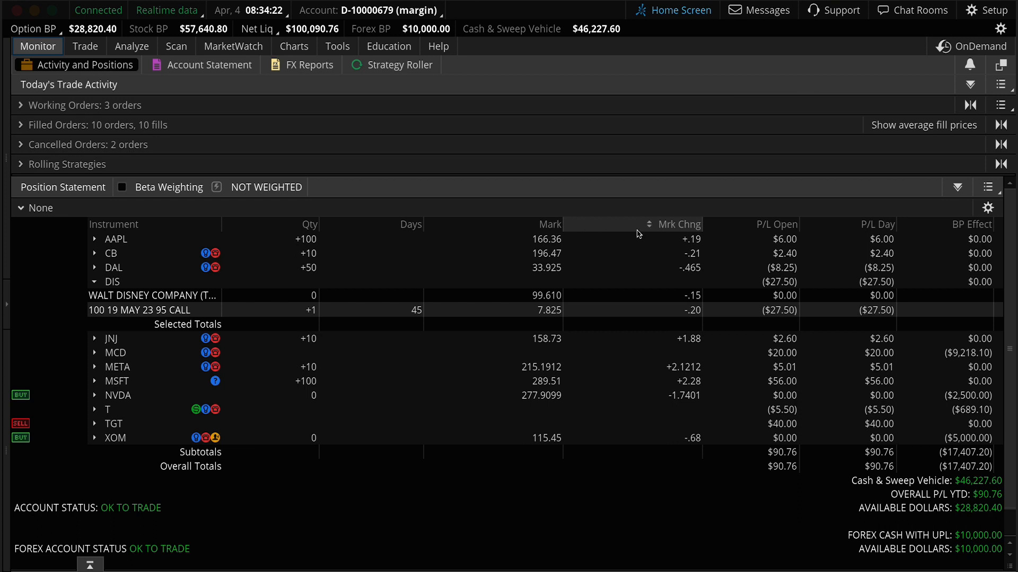
pyautogui.moveTo(742, 232)
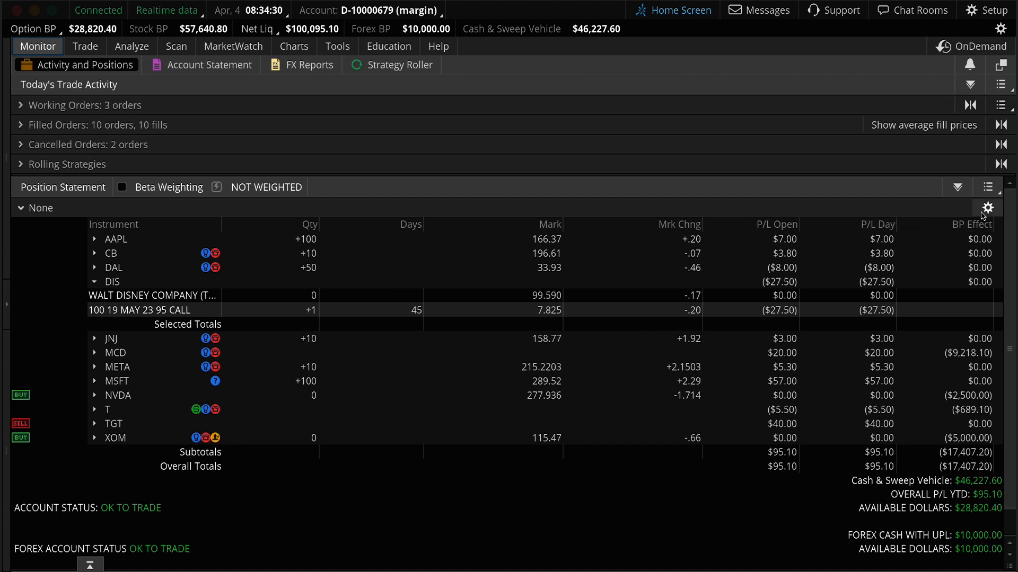
pyautogui.click(987, 207)
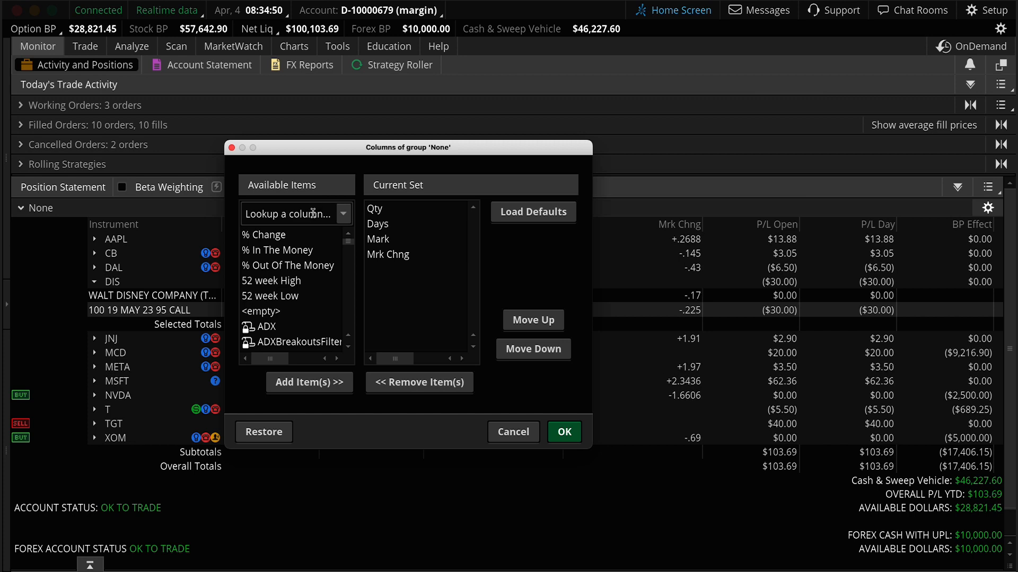
pyautogui.write('trade')
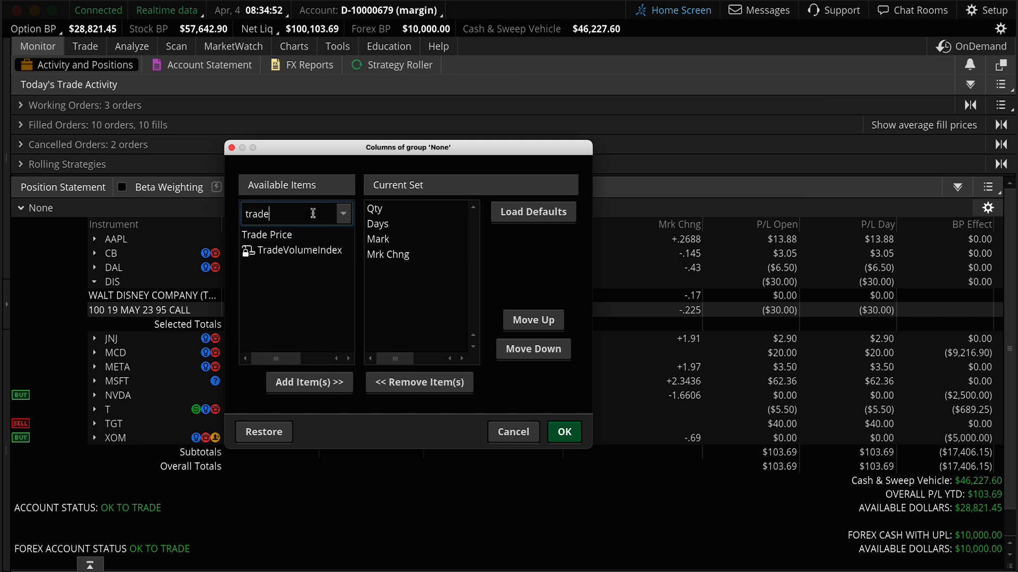
pyautogui.click(266, 235)
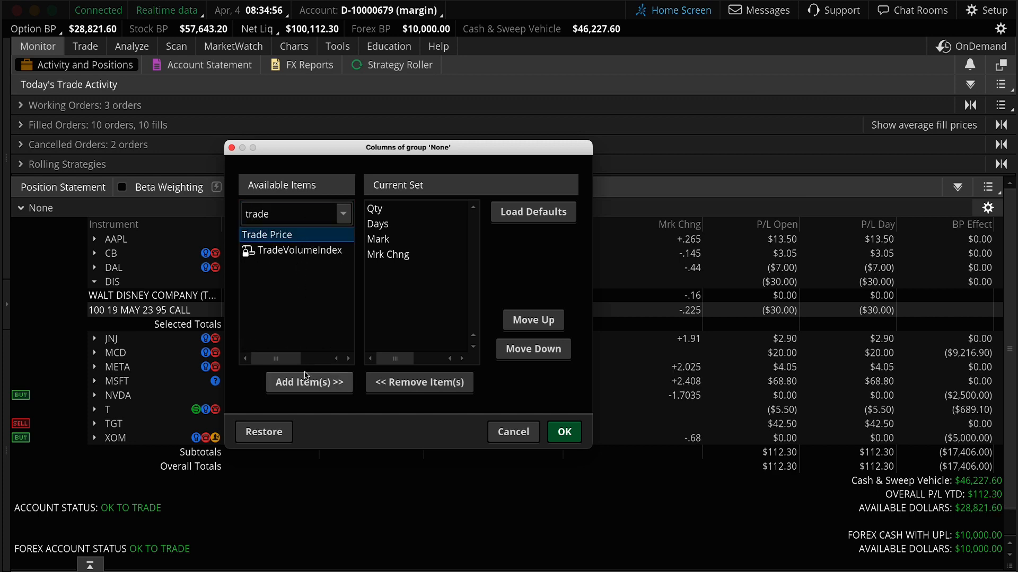
pyautogui.click(308, 383)
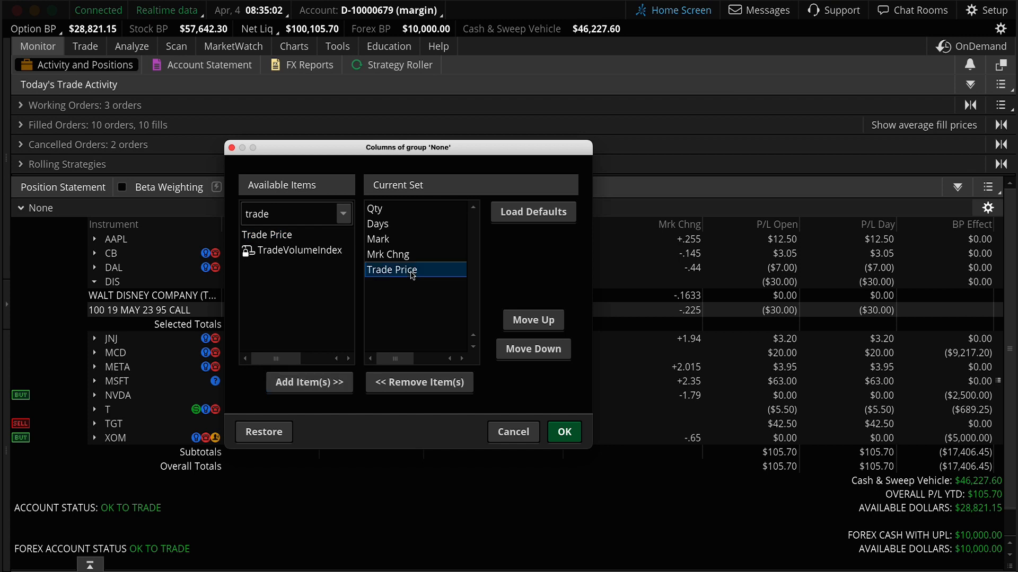
pyautogui.click(533, 319)
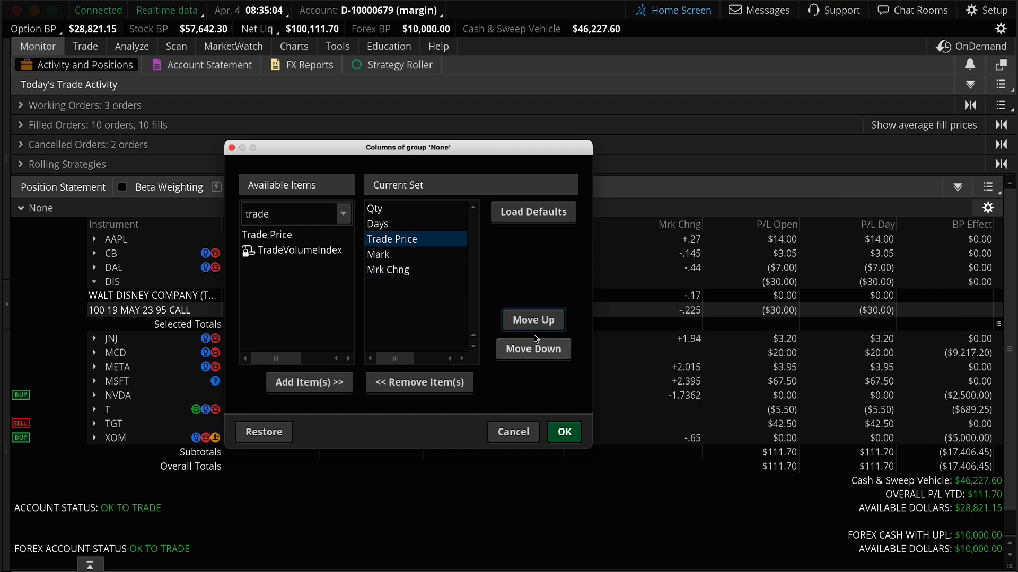
pyautogui.click(532, 349)
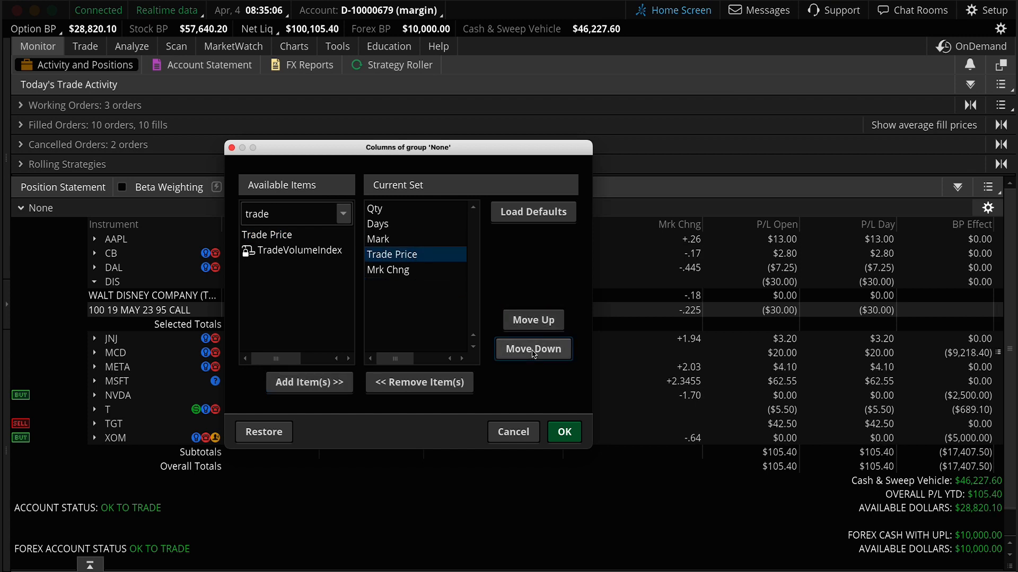
pyautogui.click(419, 382)
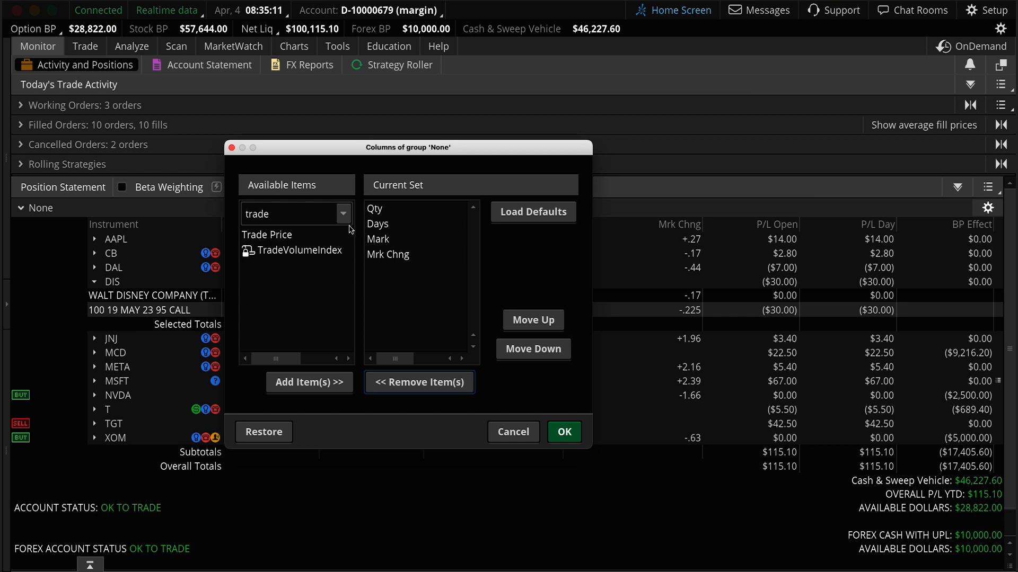
pyautogui.click(343, 213)
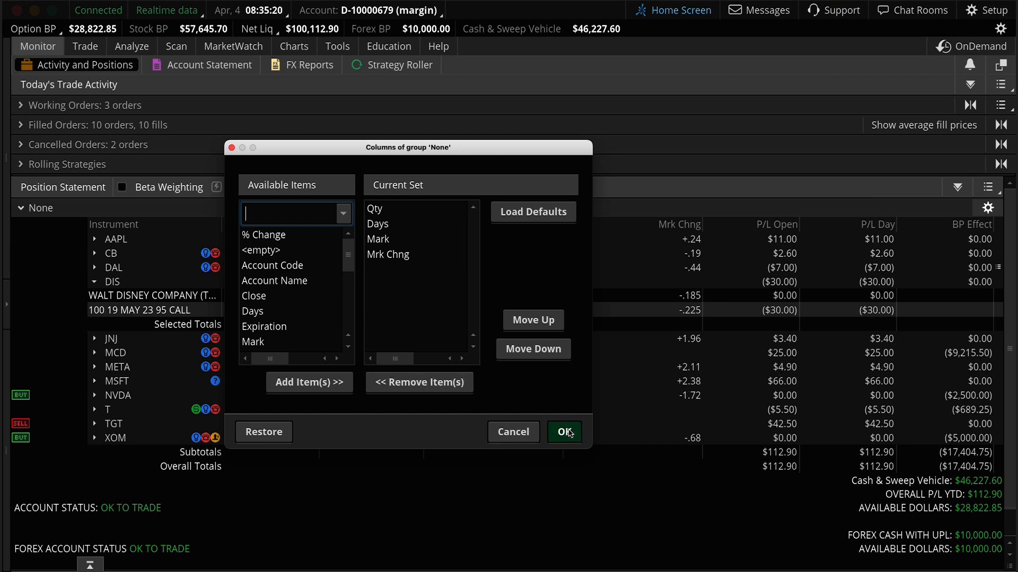
pyautogui.click(563, 431)
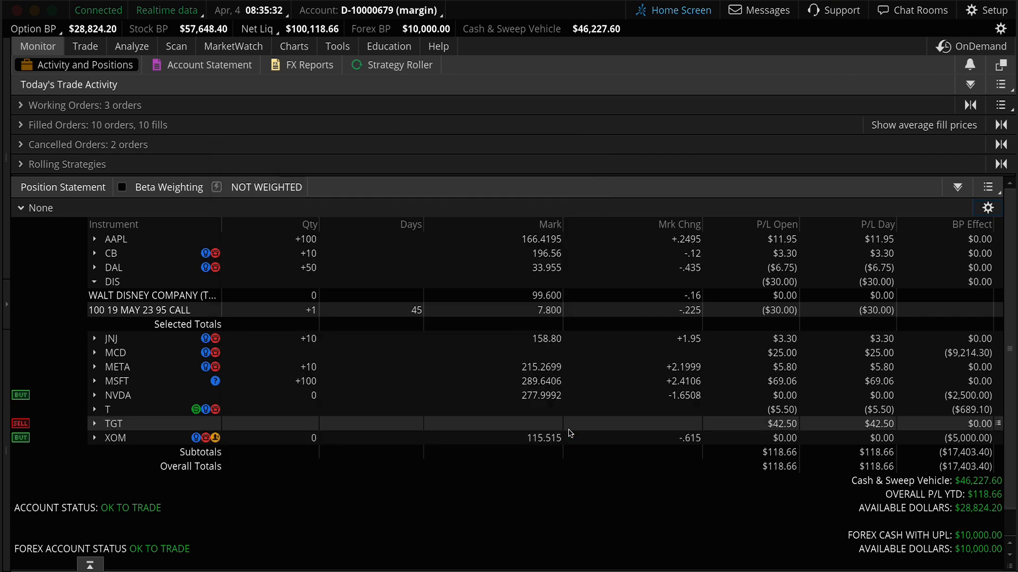
pyautogui.moveTo(296, 244)
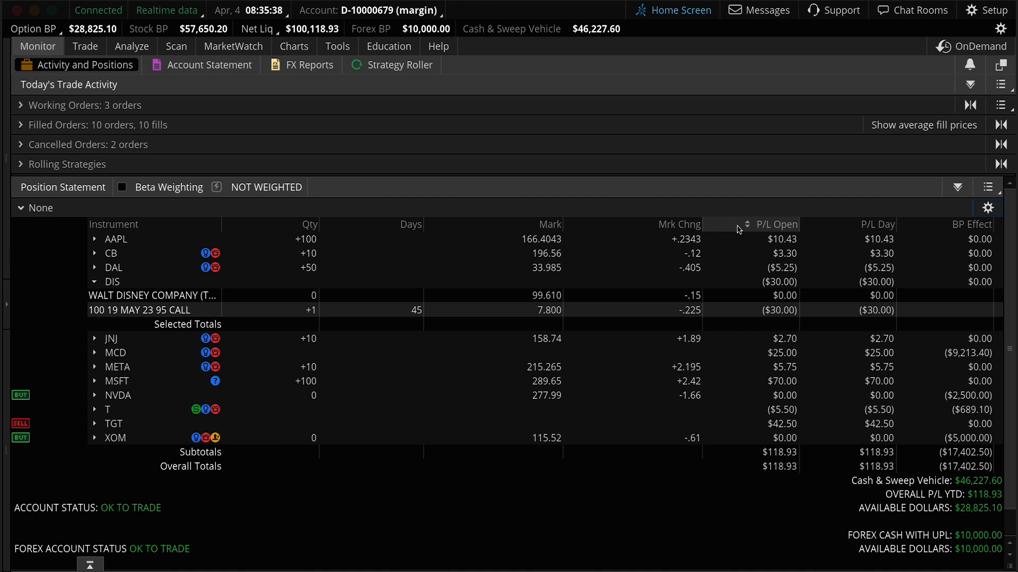
# Sort the position statement by P/L Open, then reverse the sort direction
pyautogui.click(776, 224)
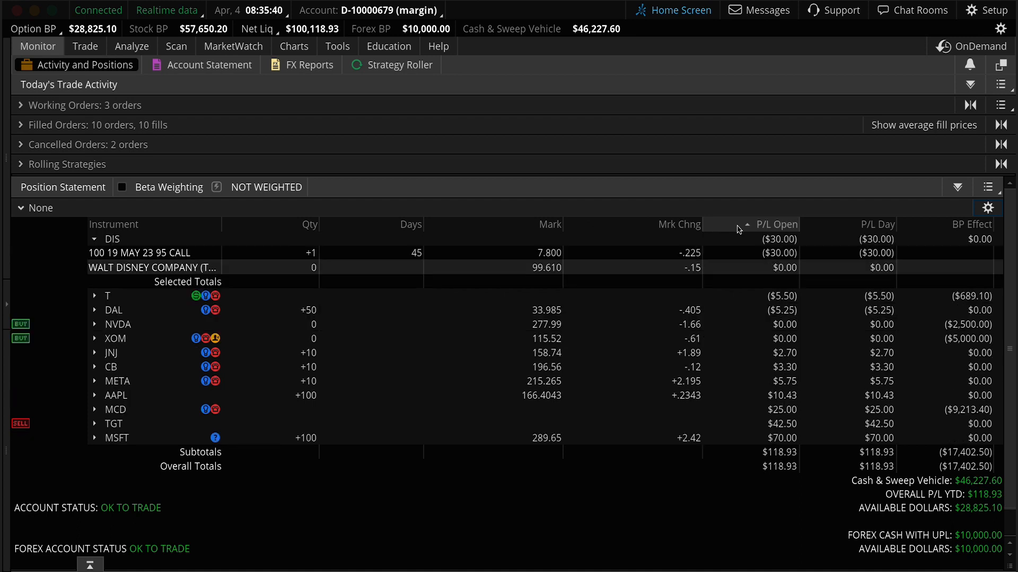
pyautogui.click(776, 224)
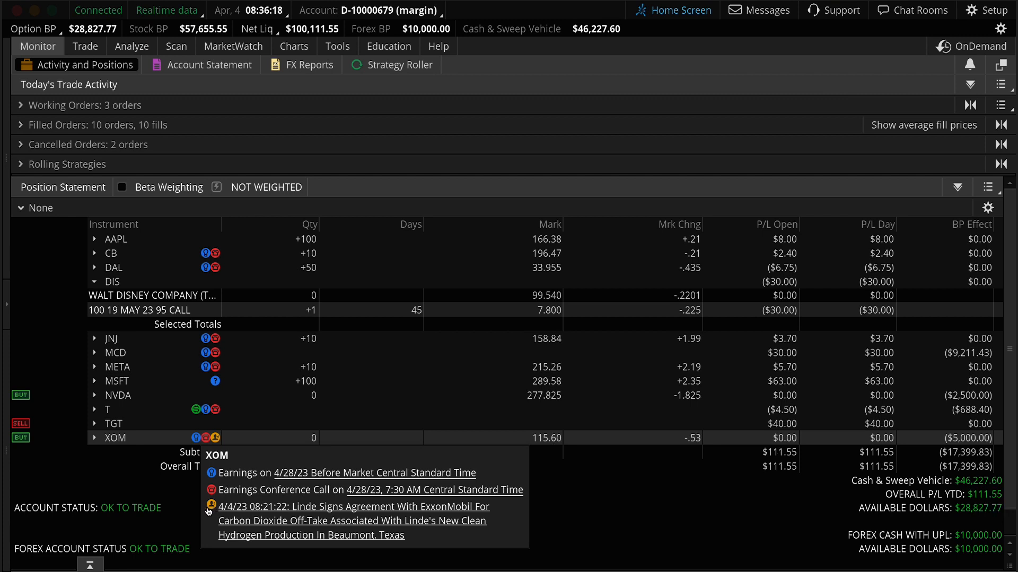
pyautogui.moveTo(45, 438)
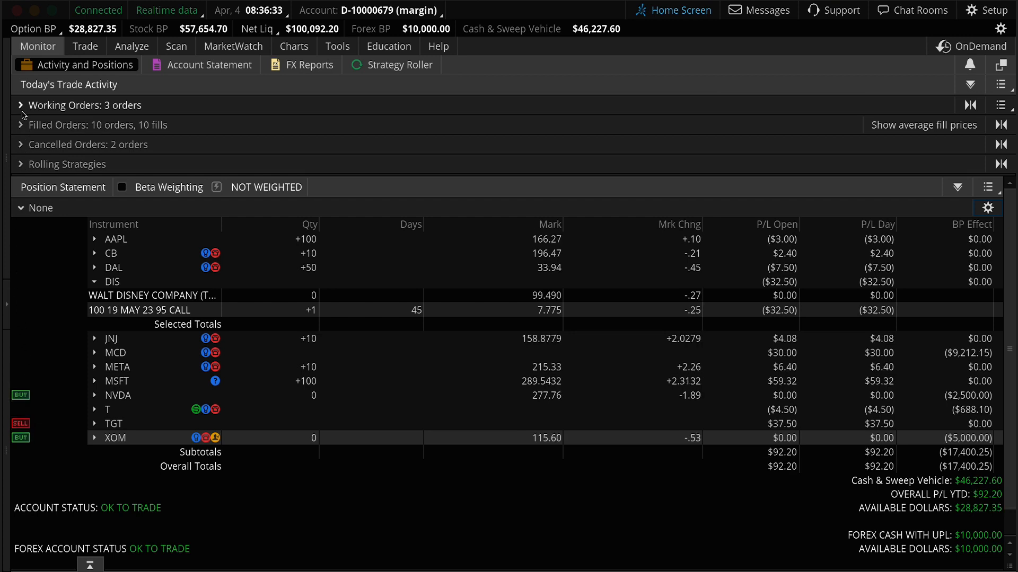
pyautogui.click(21, 105)
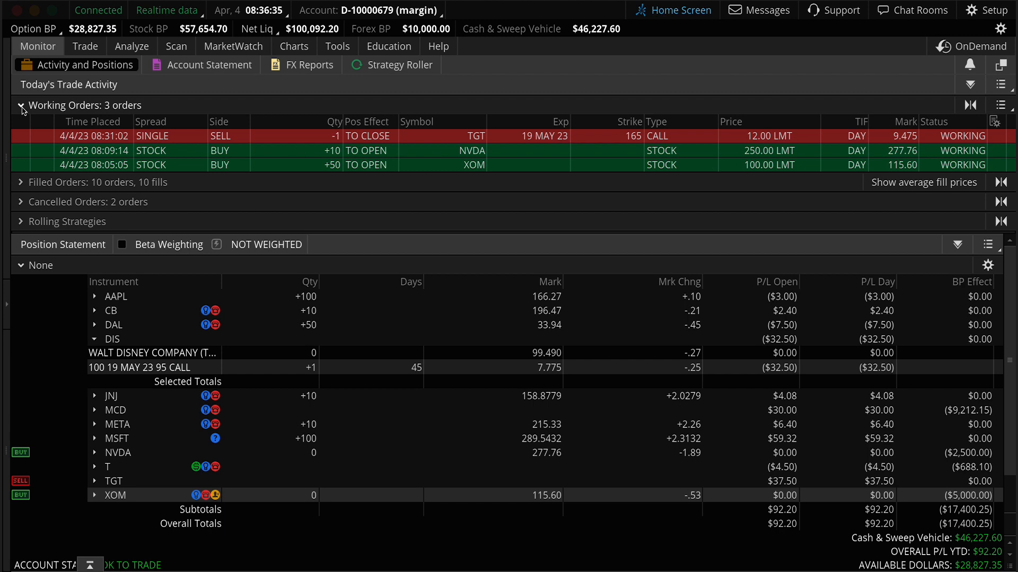
pyautogui.click(21, 105)
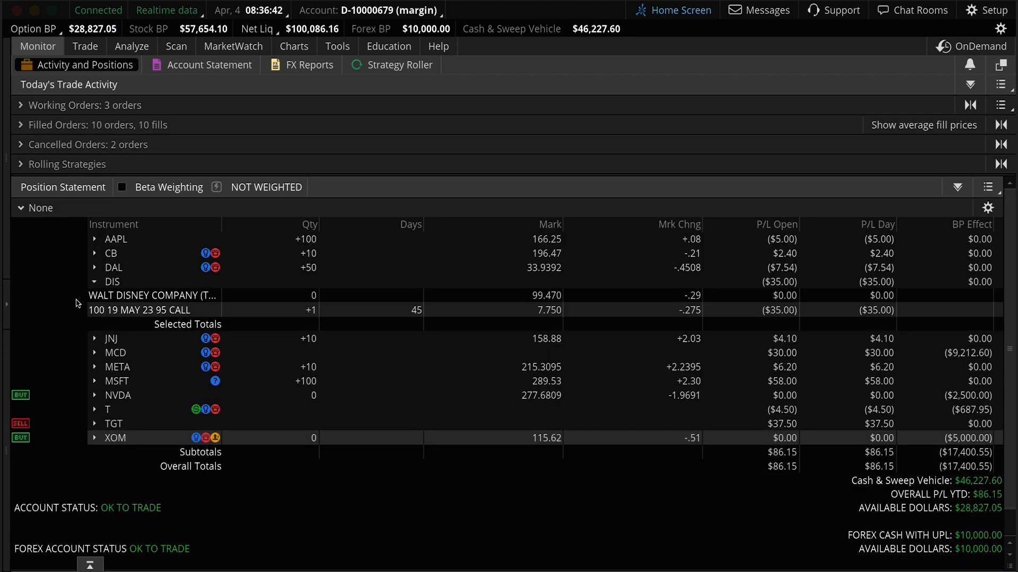
# Bring up the action menu for the TGT position with closing and rolling choices
pyautogui.rightClick(113, 422)
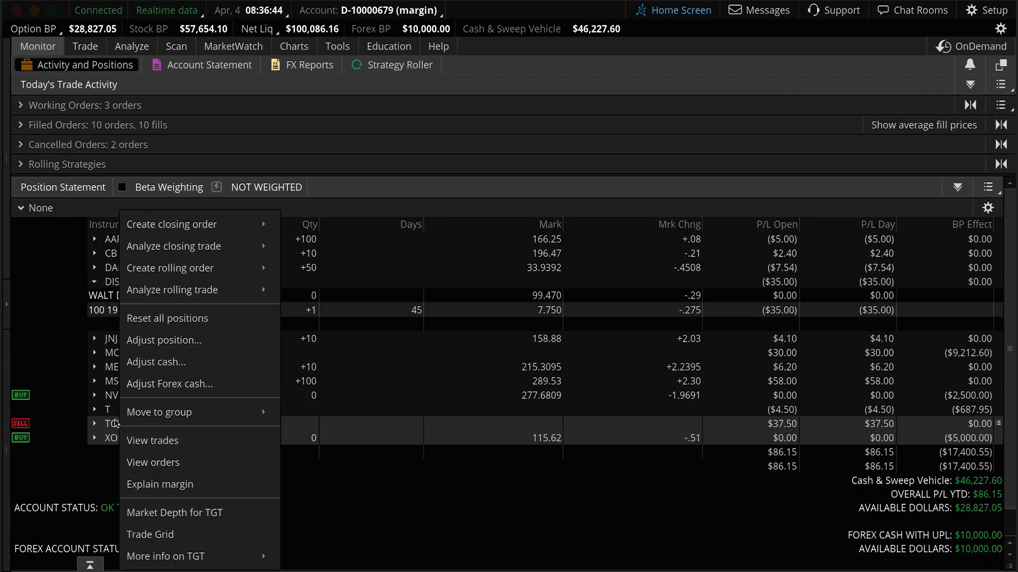
pyautogui.moveTo(178, 232)
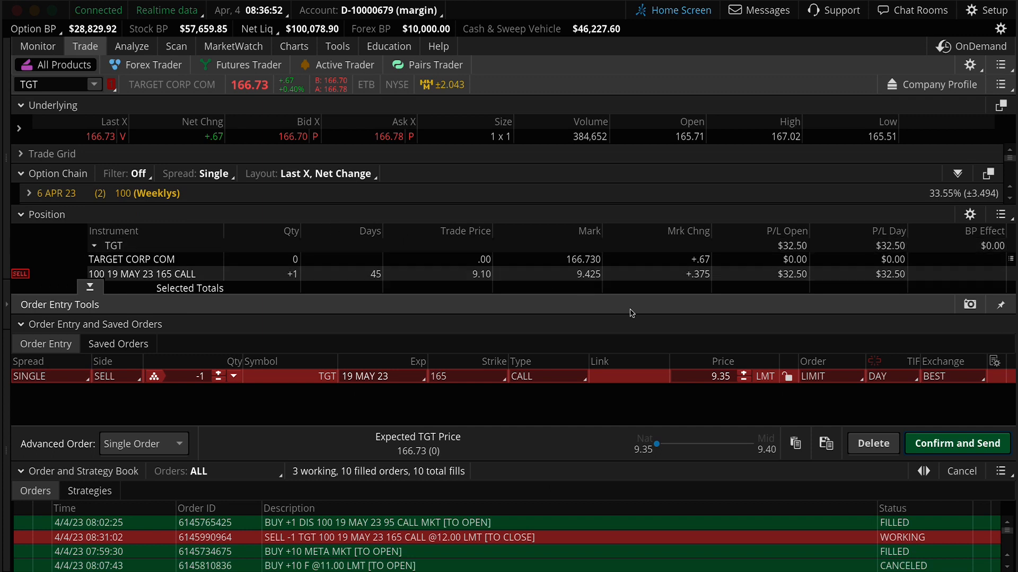
# Set the staged TGT May 165 call closing order's type to MARKET
pyautogui.click(831, 376)
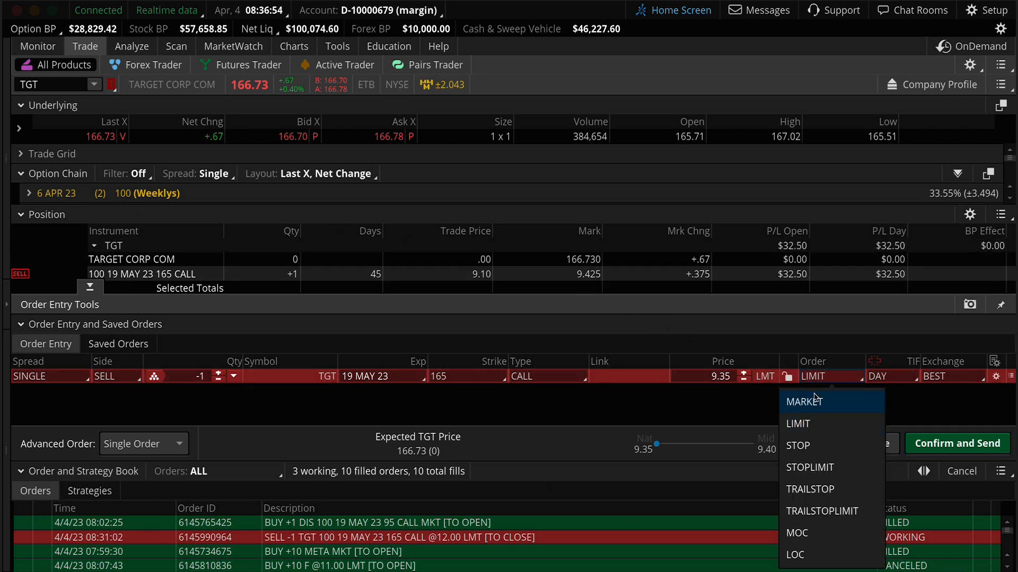
pyautogui.click(804, 401)
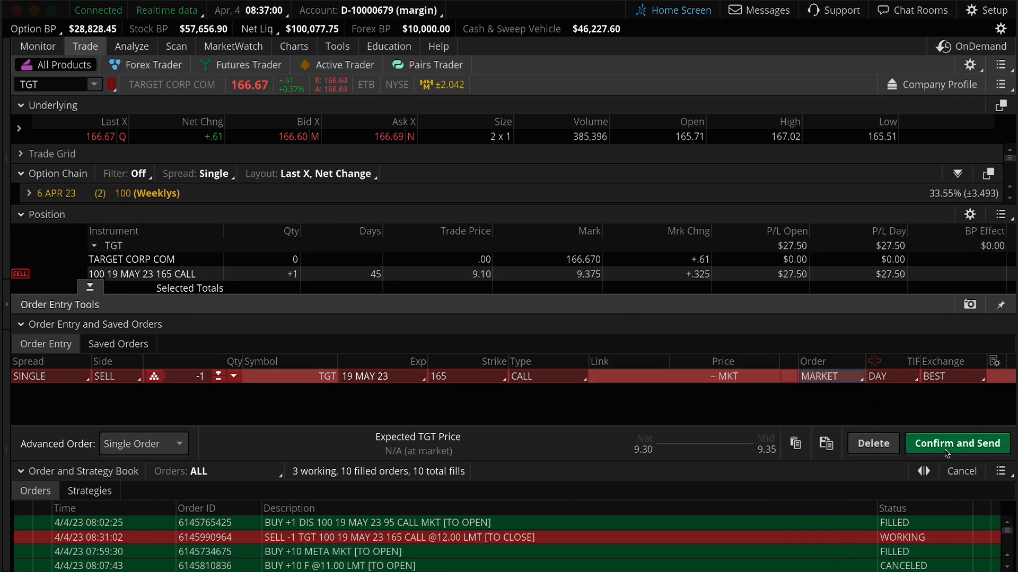